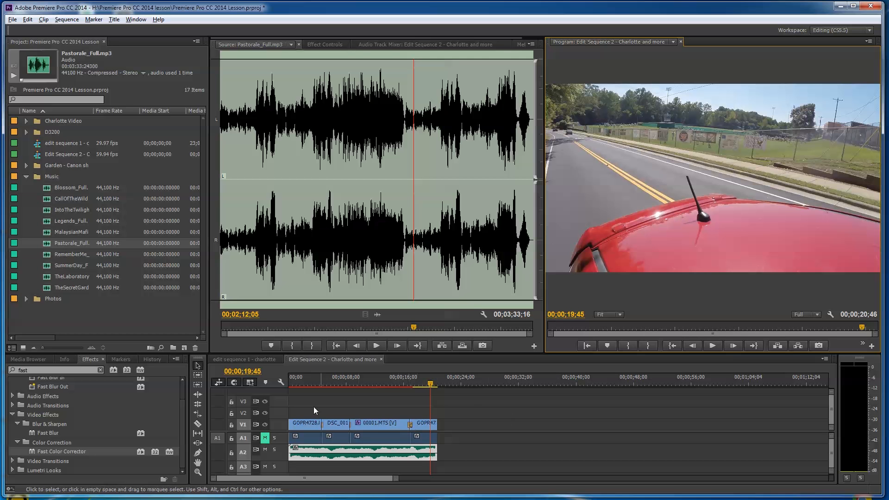
pyautogui.moveTo(330, 430)
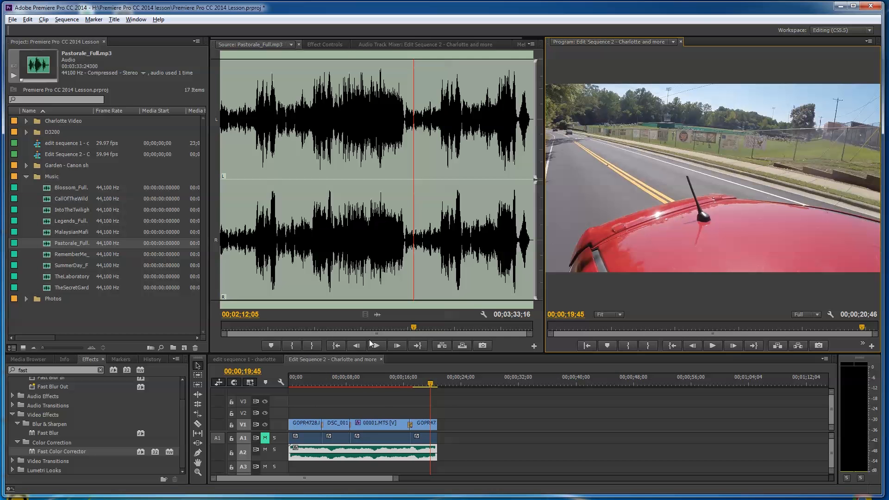
# - Expand the Garden - Canon bin to list its four MTS clips
pyautogui.click(343, 395)
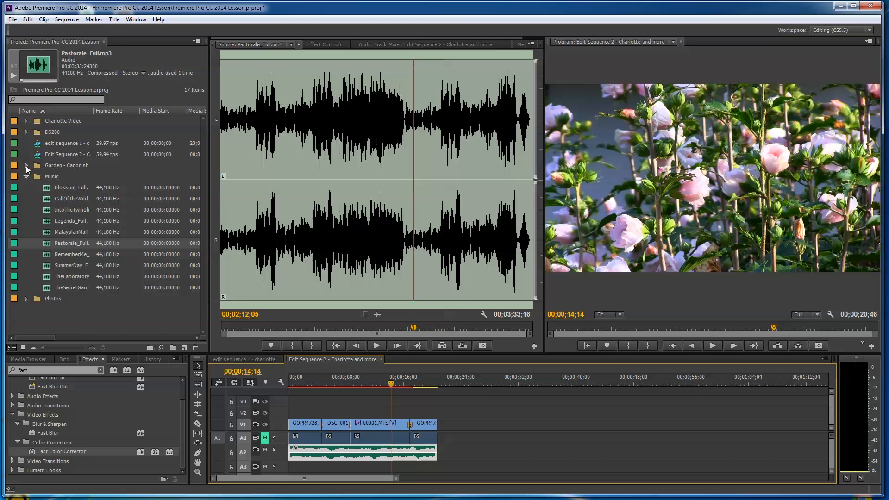
pyautogui.click(26, 165)
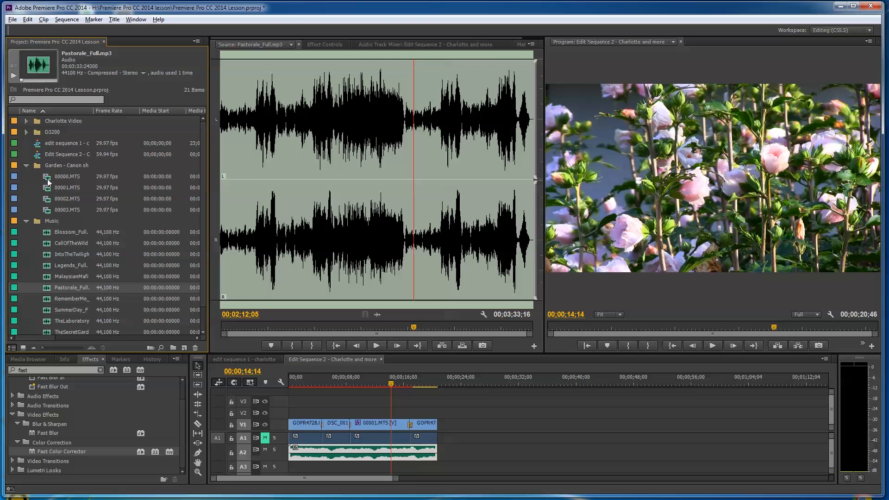
# - Load 00002.MTS in the Source Monitor and preview the seated cat section near 17 seconds
pyautogui.doubleClick(66, 176)
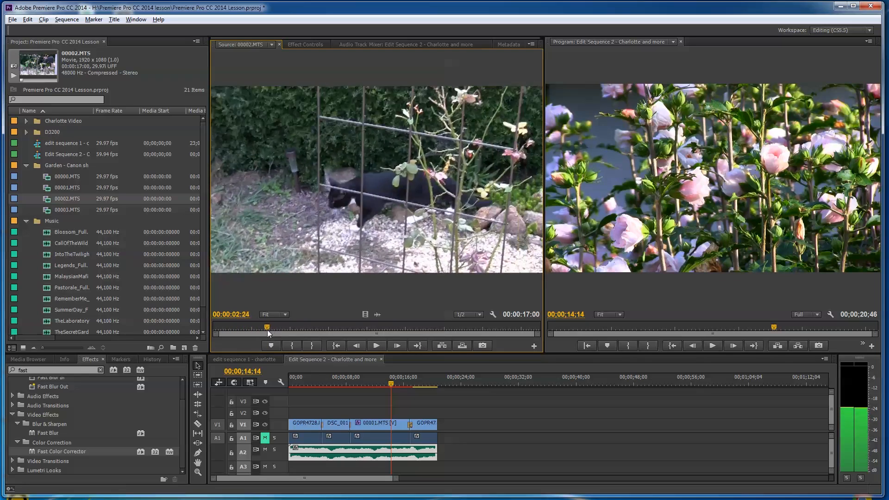
pyautogui.click(273, 328)
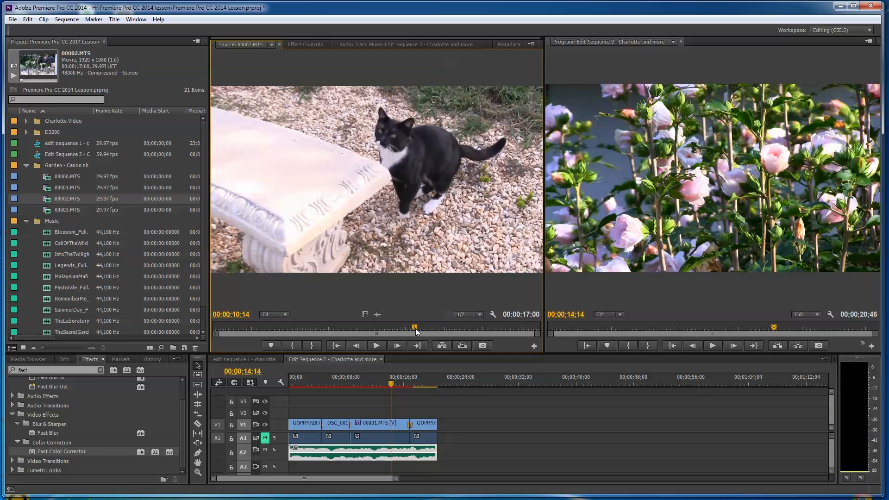
pyautogui.moveTo(375, 345)
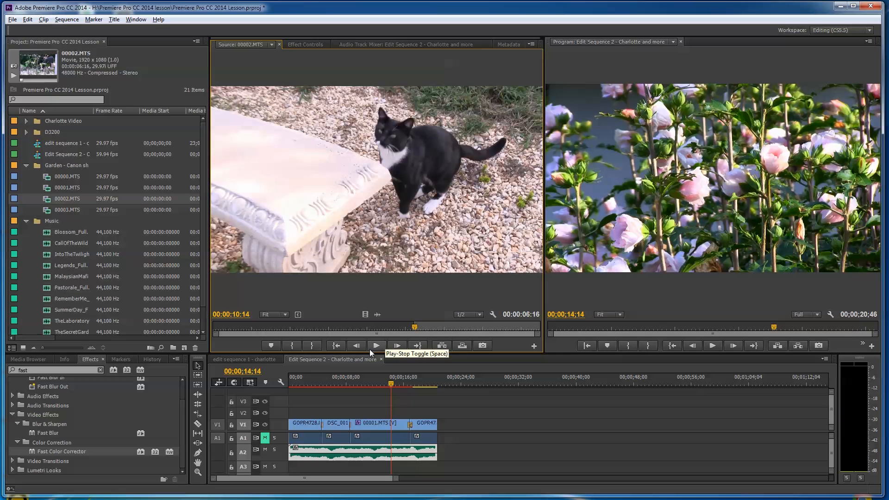
pyautogui.click(376, 346)
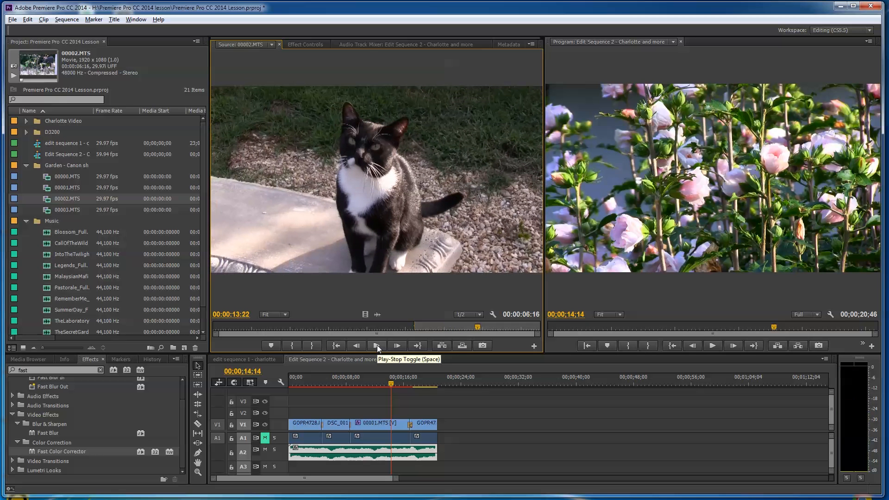
pyautogui.moveTo(311, 346)
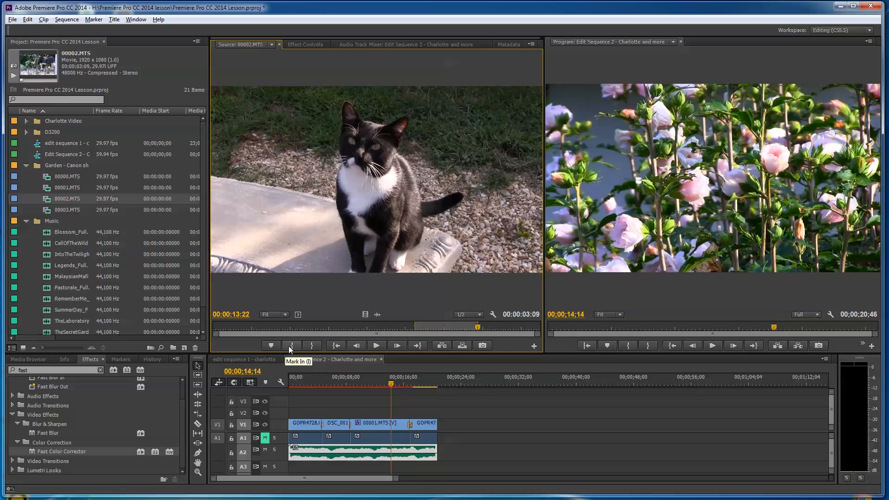
pyautogui.moveTo(365, 278)
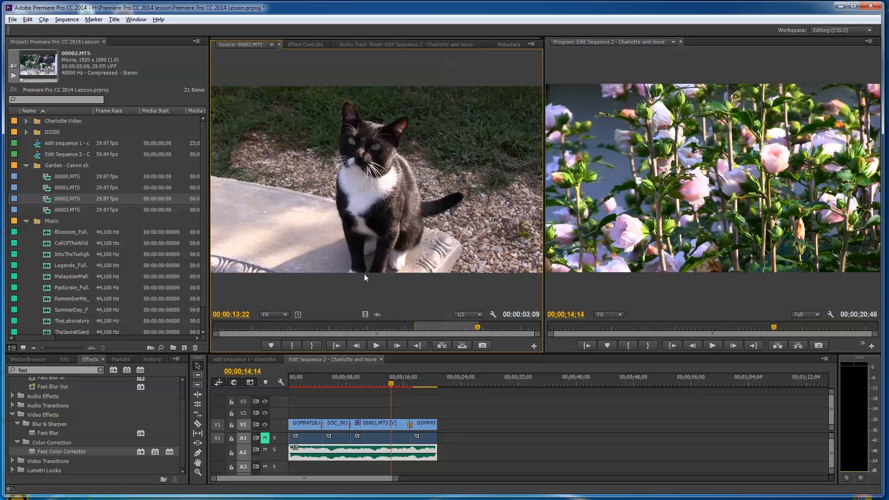
pyautogui.moveTo(377, 315)
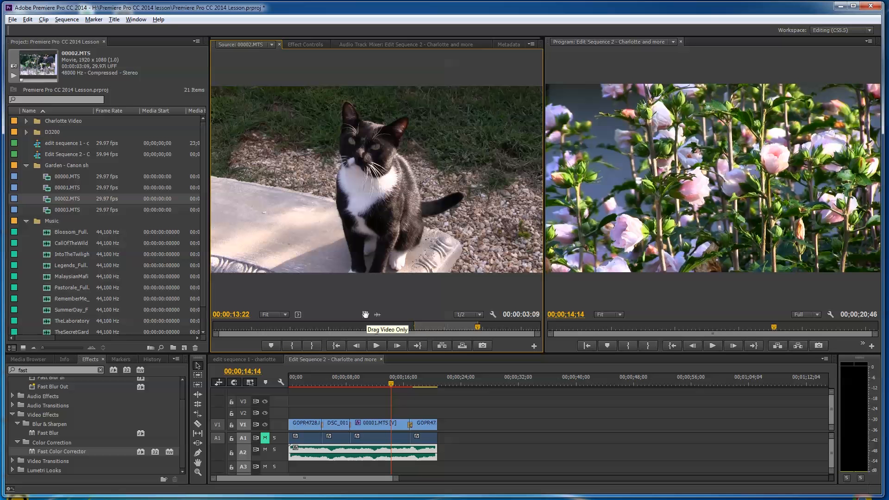
pyautogui.moveTo(385, 349)
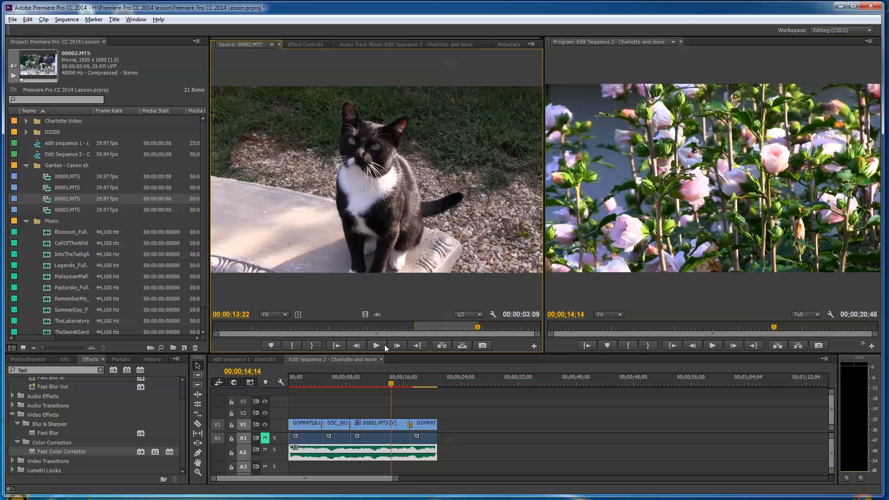
pyautogui.moveTo(365, 316)
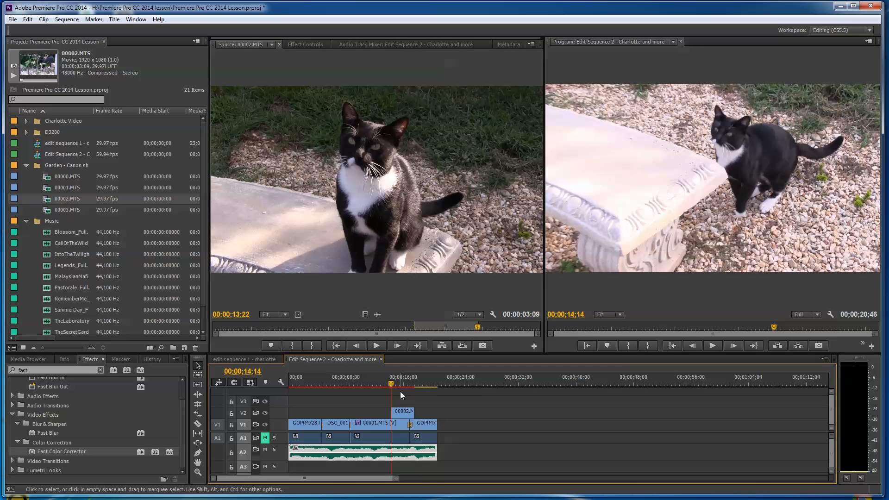
pyautogui.moveTo(355, 407)
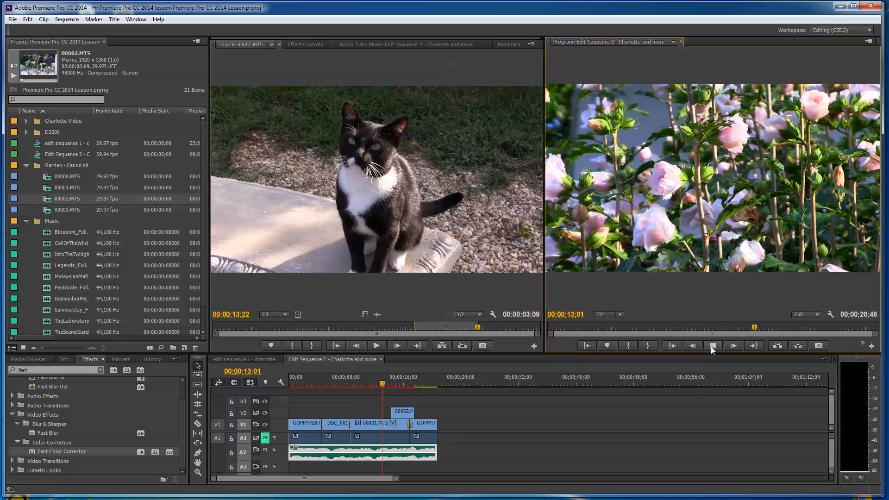
# - Play the sequence through the three-second cat overlay on V2, then stop playback
pyautogui.click(712, 345)
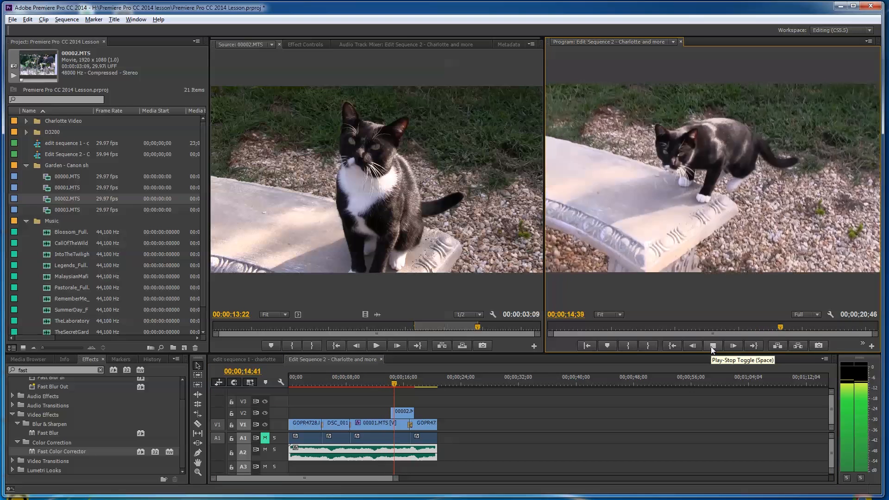
pyautogui.click(712, 345)
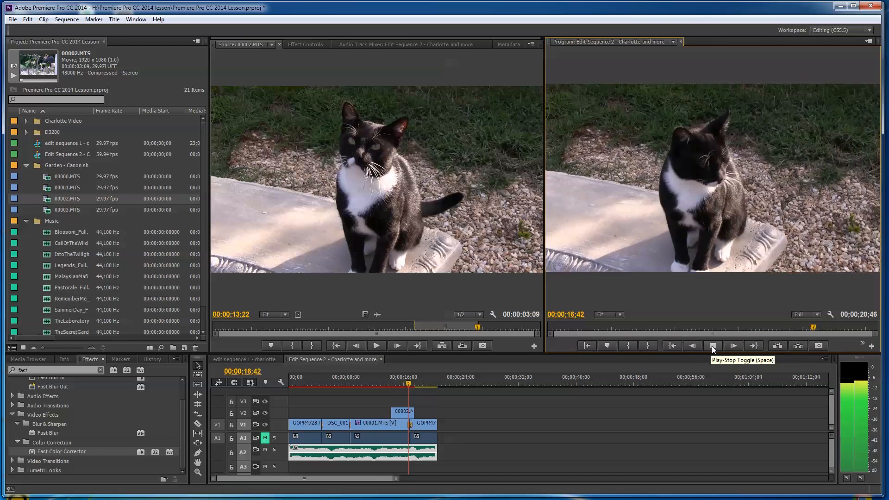
pyautogui.click(713, 346)
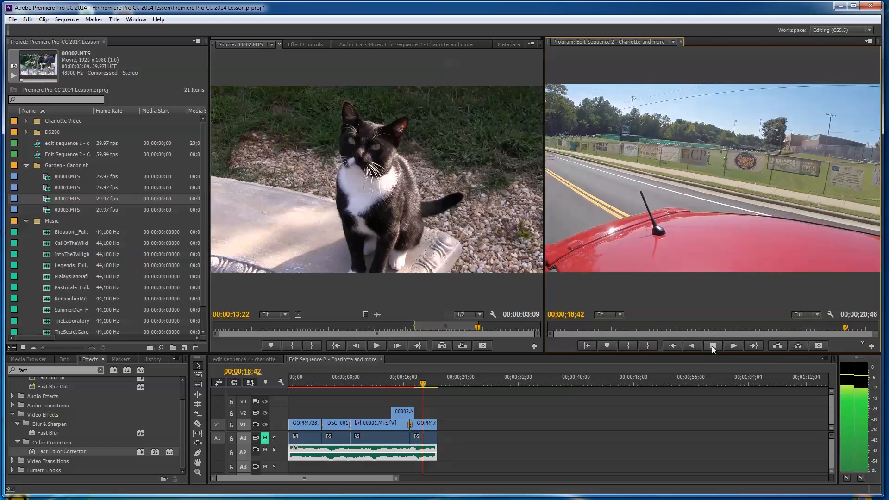
pyautogui.click(732, 345)
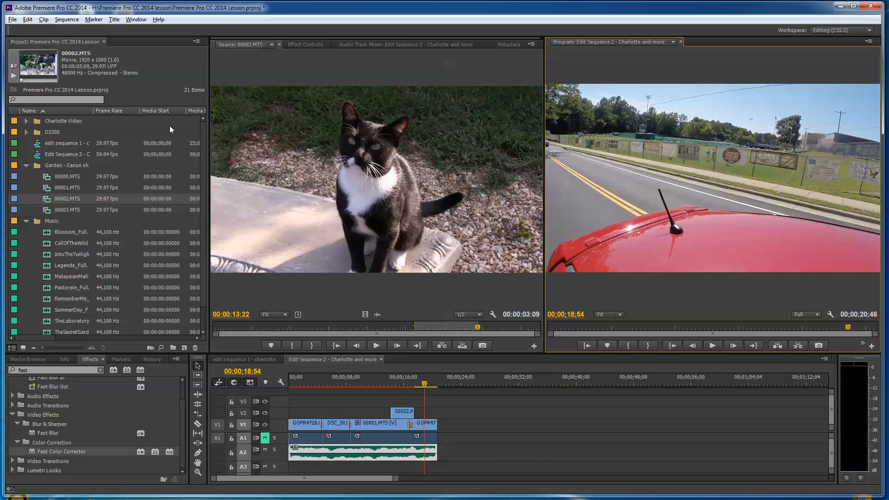
# - Set the General preference Video Transition Default Duration to 16 frames and confirm
pyautogui.click(27, 18)
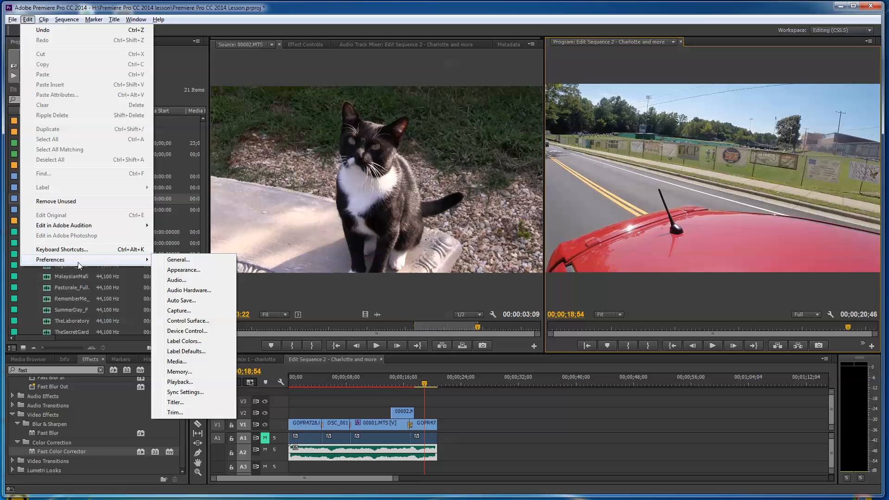
pyautogui.moveTo(179, 260)
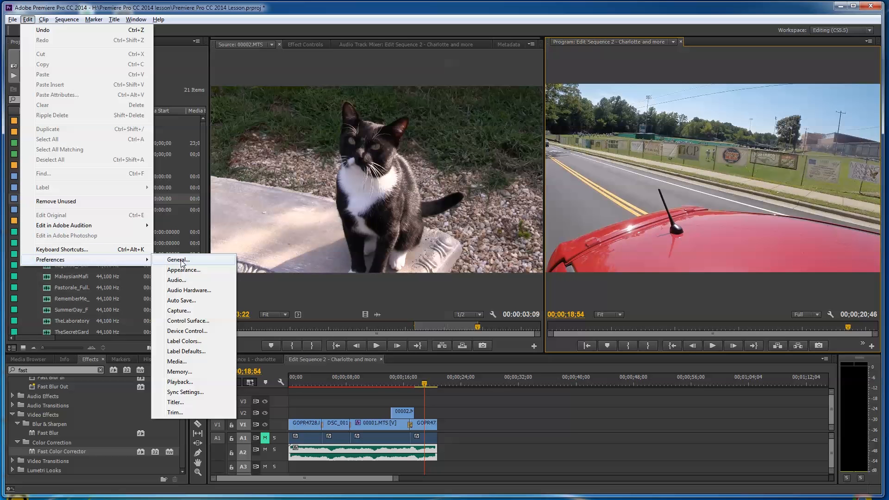
pyautogui.click(179, 260)
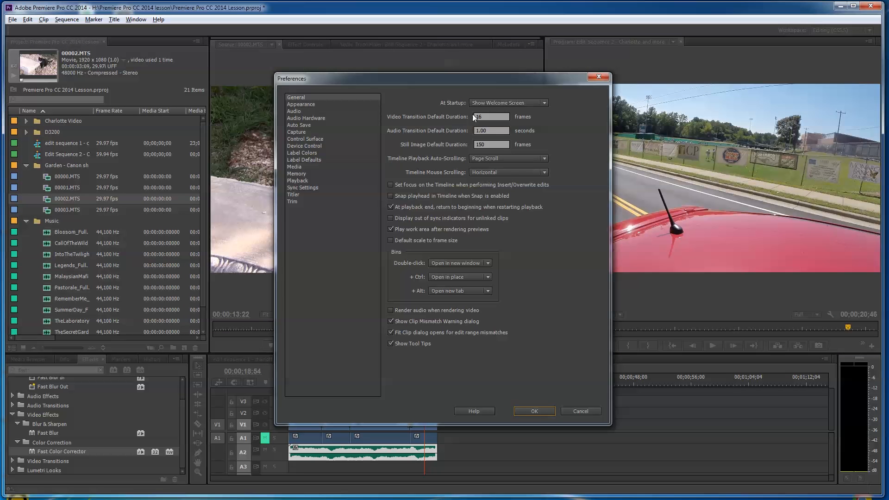
pyautogui.moveTo(450, 120)
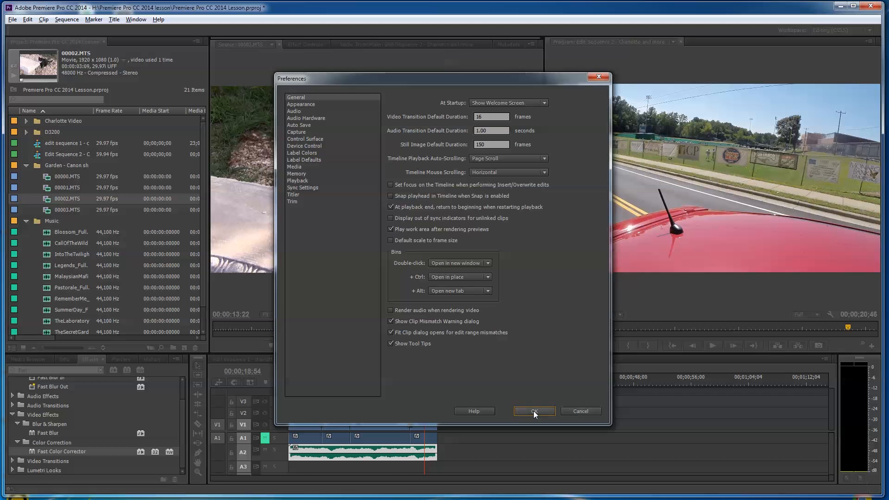
pyautogui.click(534, 411)
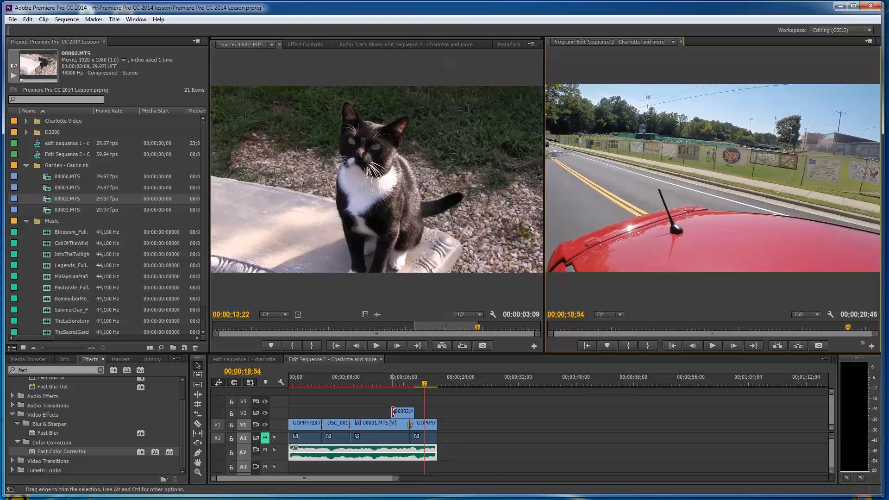
# - Apply default cross-dissolve transitions to the start and end edges of the V2 cat clip
pyautogui.rightClick(403, 411)
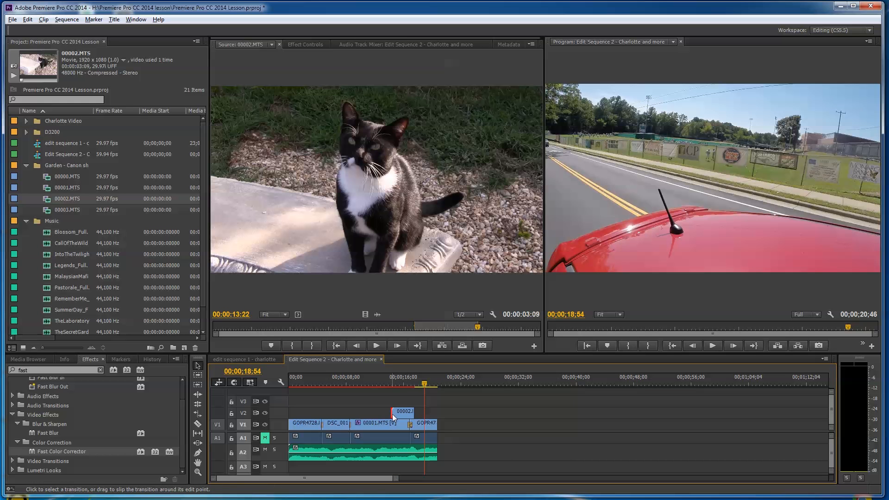
pyautogui.moveTo(415, 411)
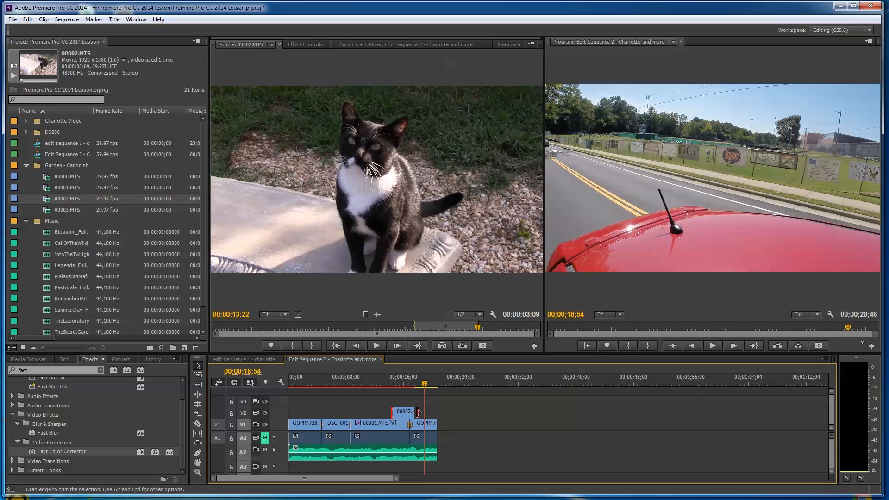
pyautogui.rightClick(414, 412)
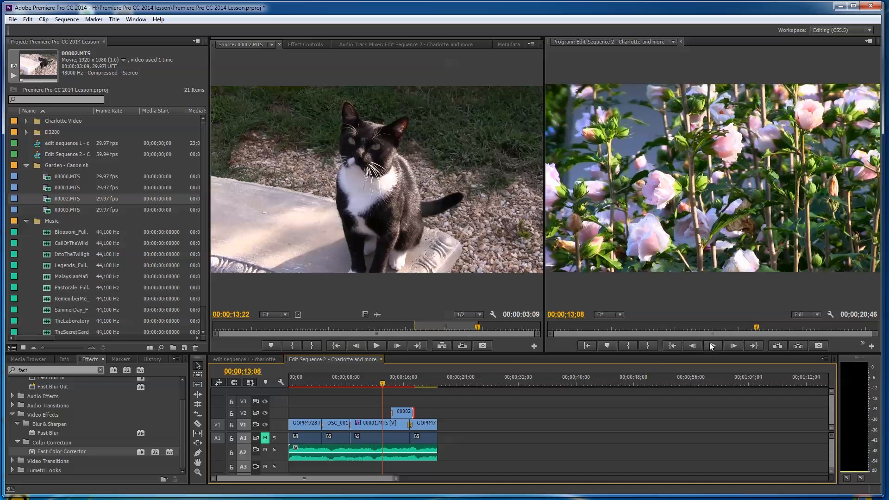
# - Play through the dissolving cat clip, then return the playhead near the sequence start
pyautogui.click(713, 346)
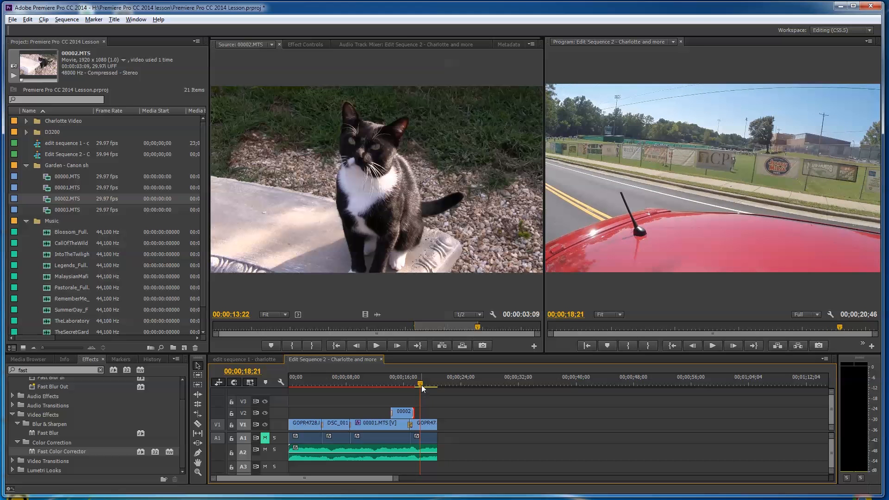
pyautogui.moveTo(419, 404)
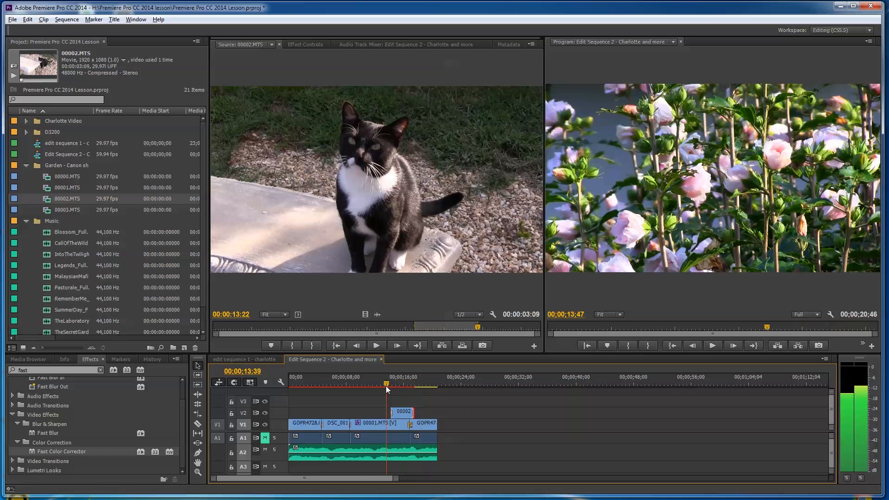
pyautogui.click(305, 377)
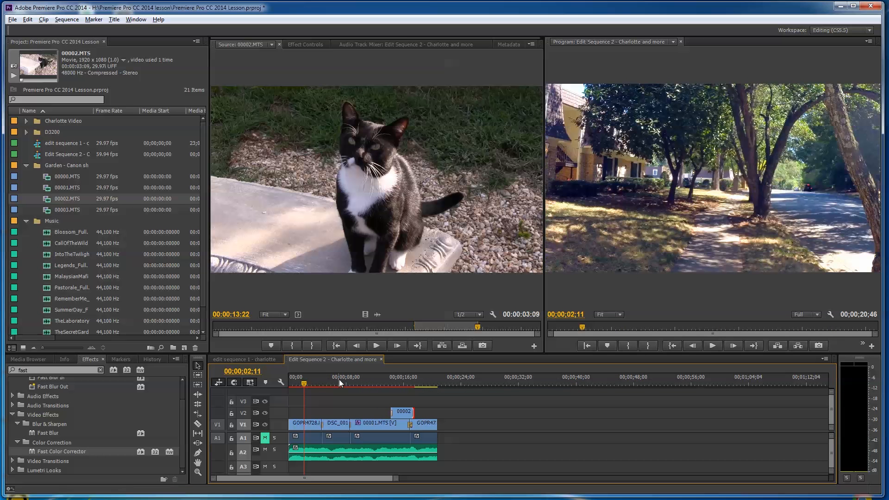